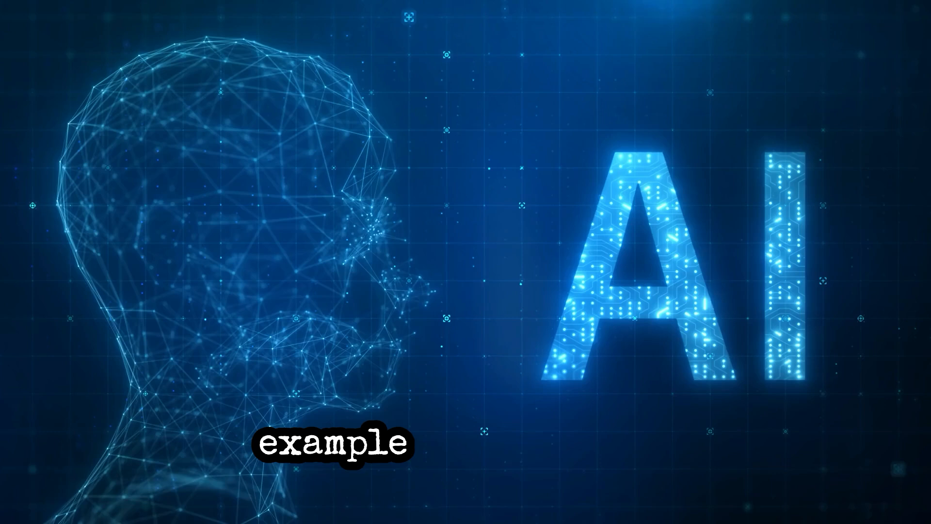
{"action": "type", "text": "This AI"}
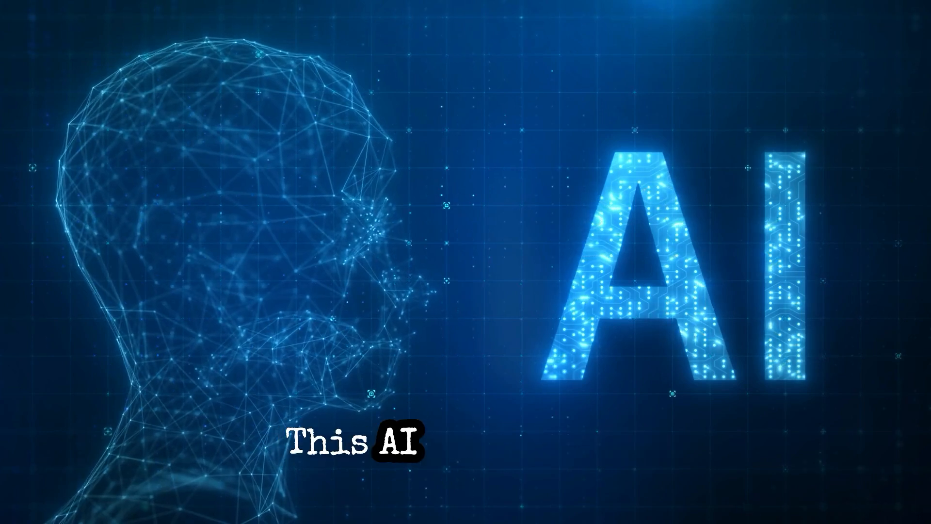